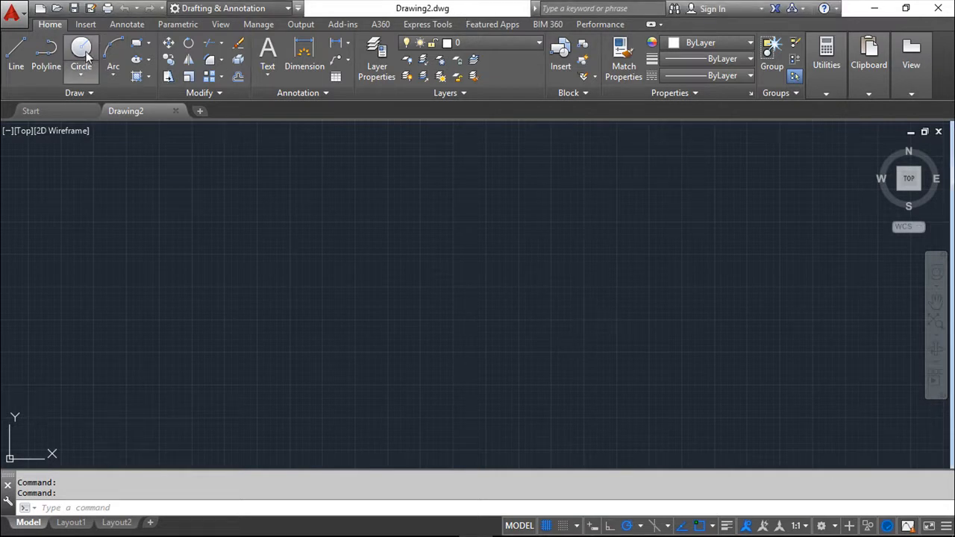
Step: Draw a circle near the centre of the empty drawing using the Circle tool
left_click(401, 269)
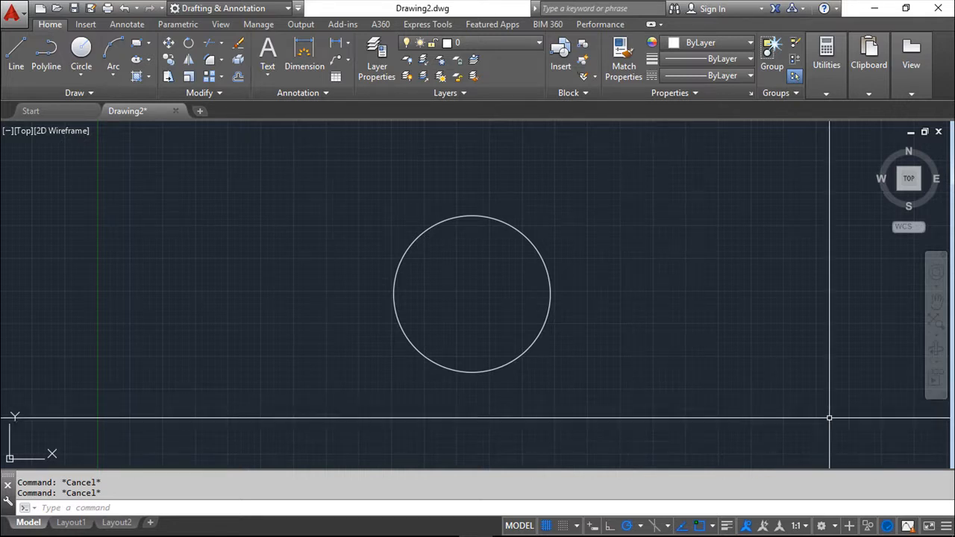
mouse_move(948, 526)
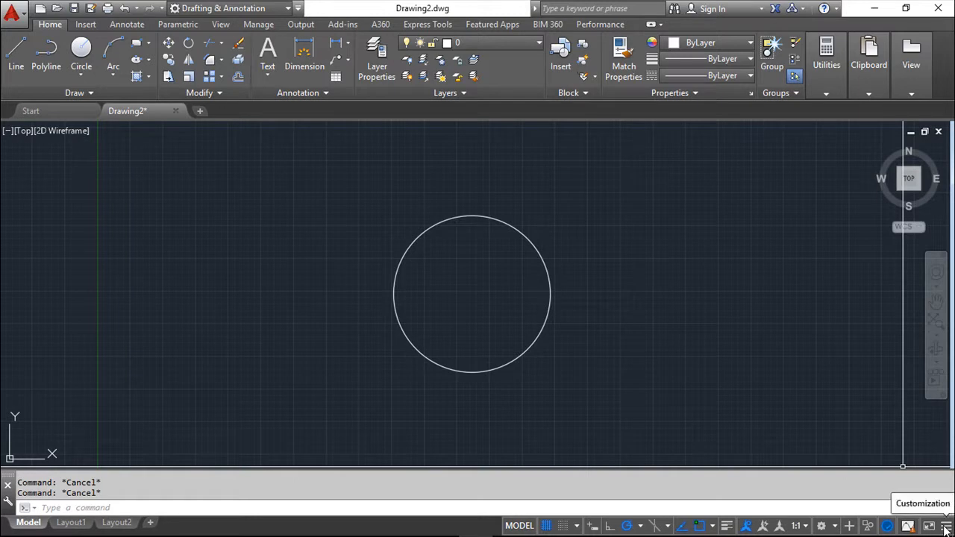
Step: Enable Quick Properties from the status bar customization list and switch it on
left_click(946, 526)
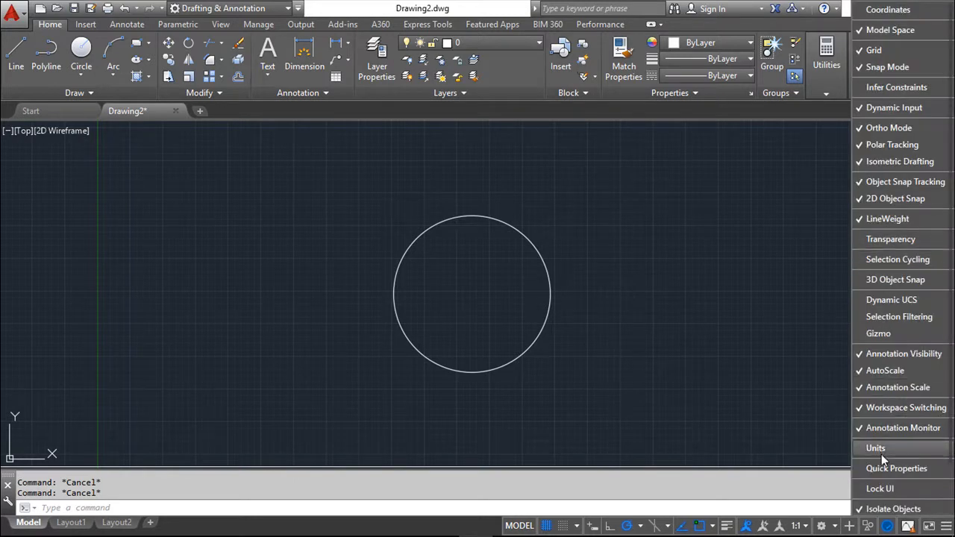
mouse_move(896, 468)
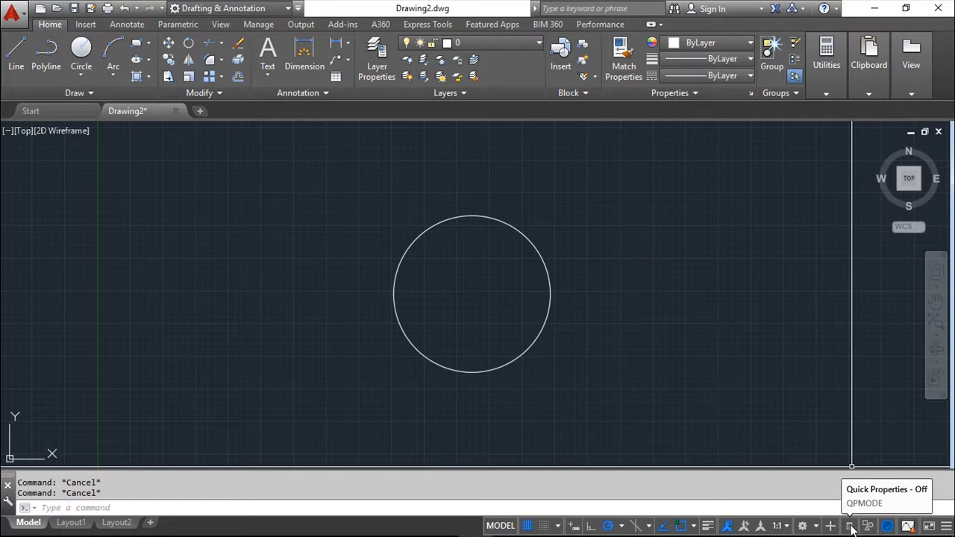
left_click(848, 526)
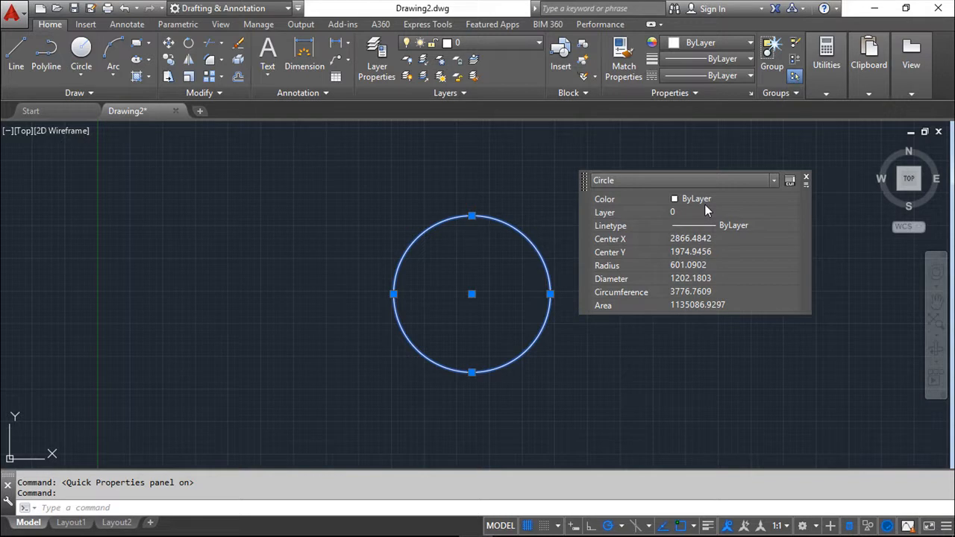
mouse_move(607, 212)
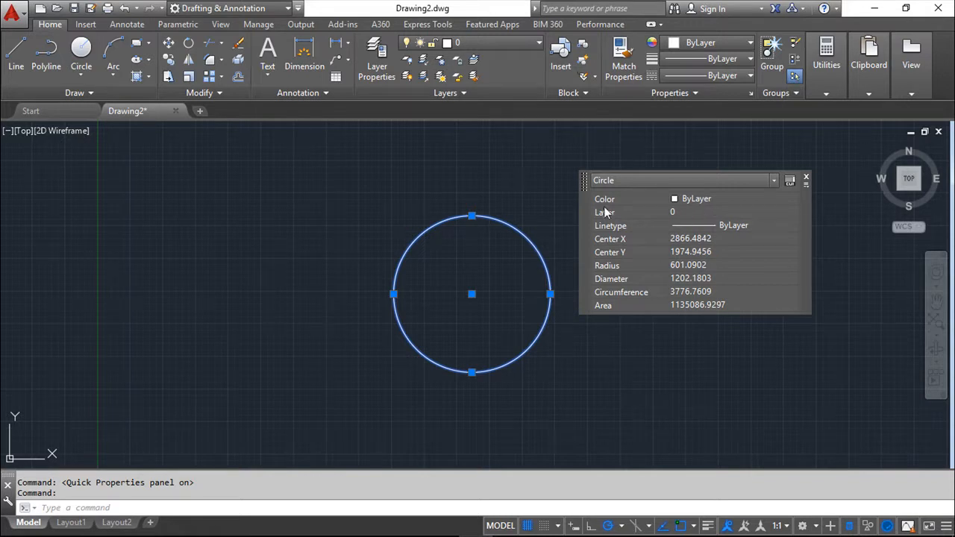
mouse_move(694, 201)
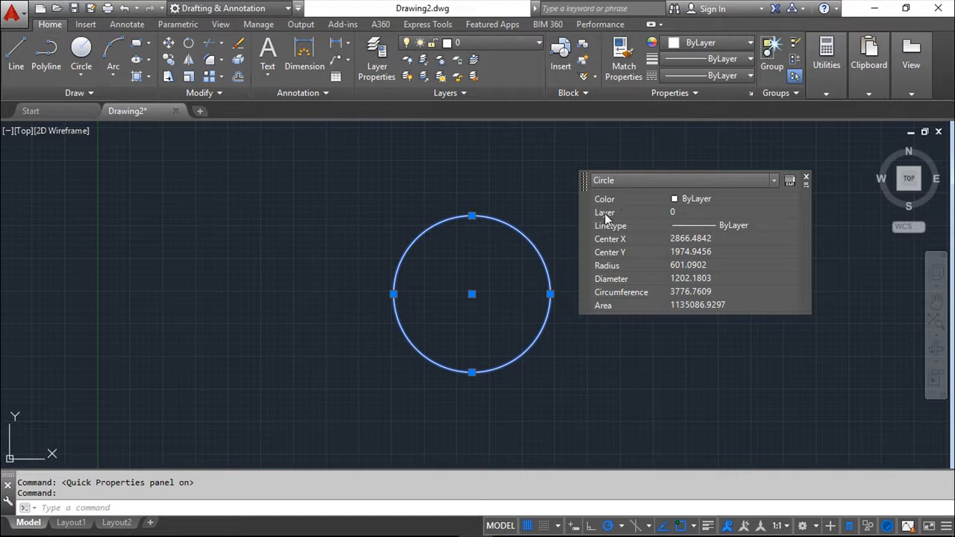
mouse_move(610, 245)
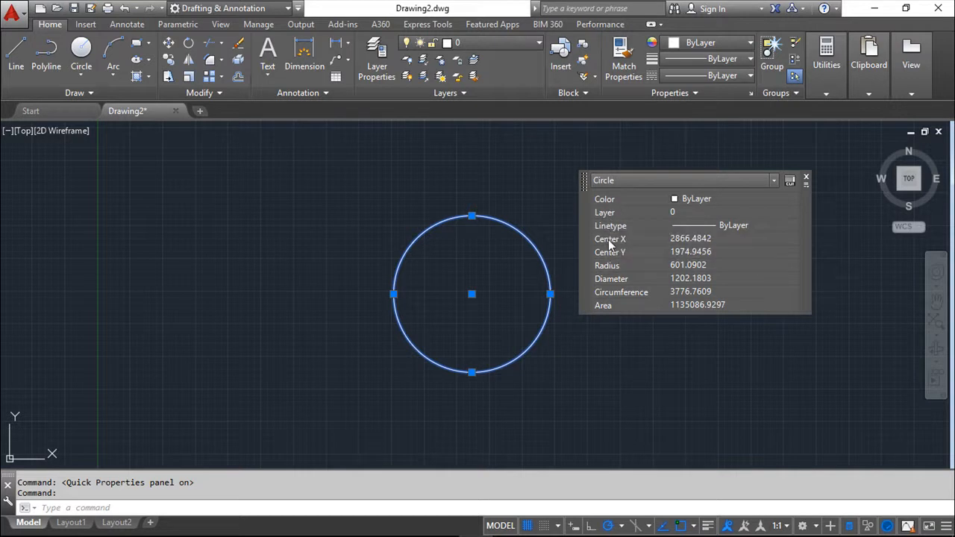
mouse_move(609, 252)
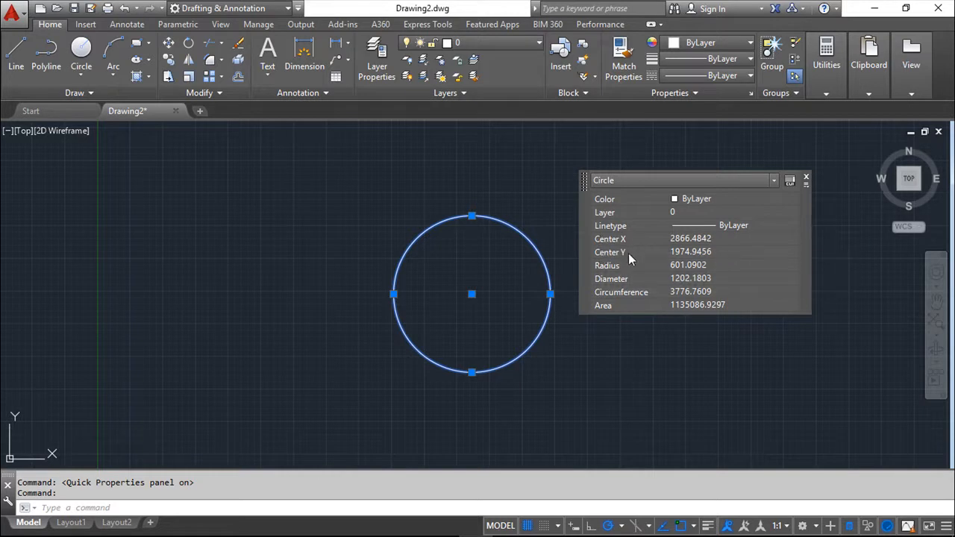
mouse_move(688, 298)
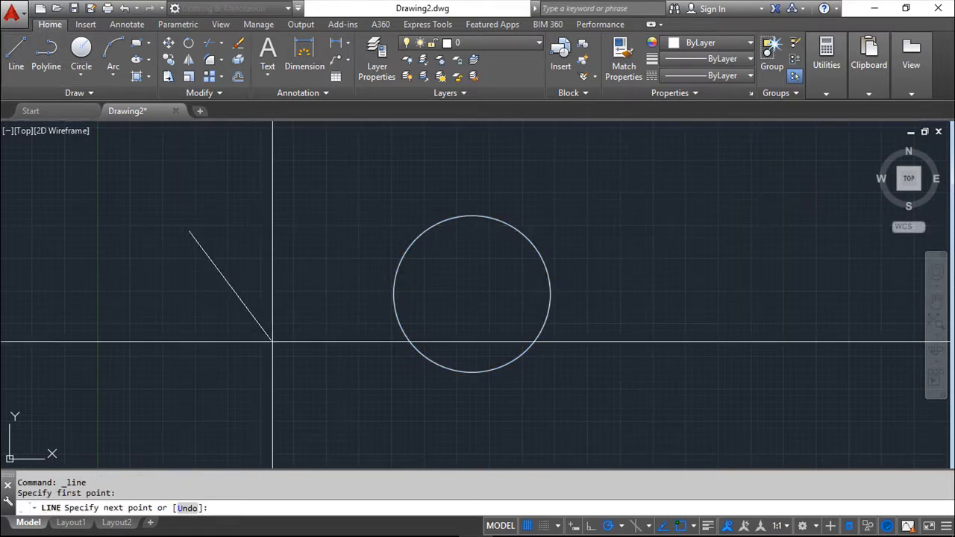
Step: Draw a diagonal line left of the circle and open the full Properties palette
left_click(341, 363)
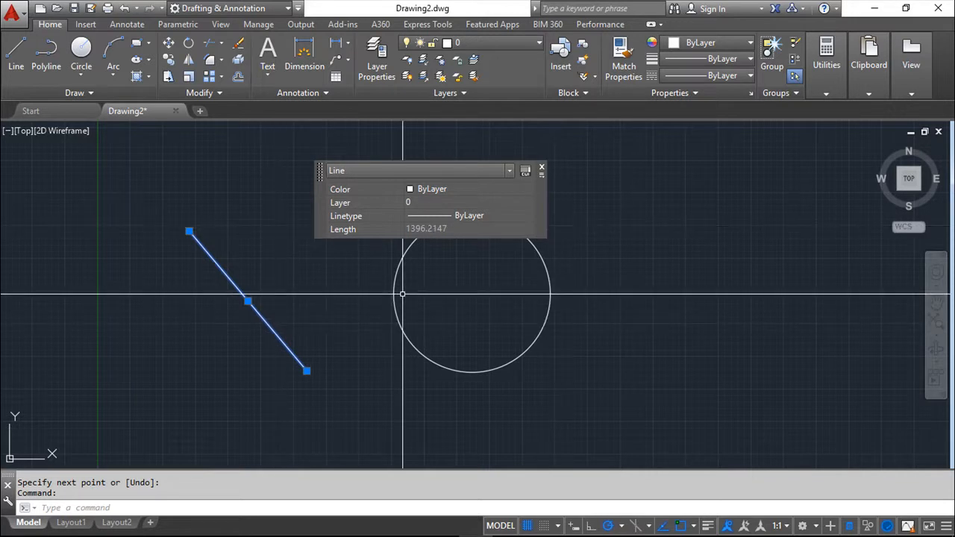
mouse_move(542, 170)
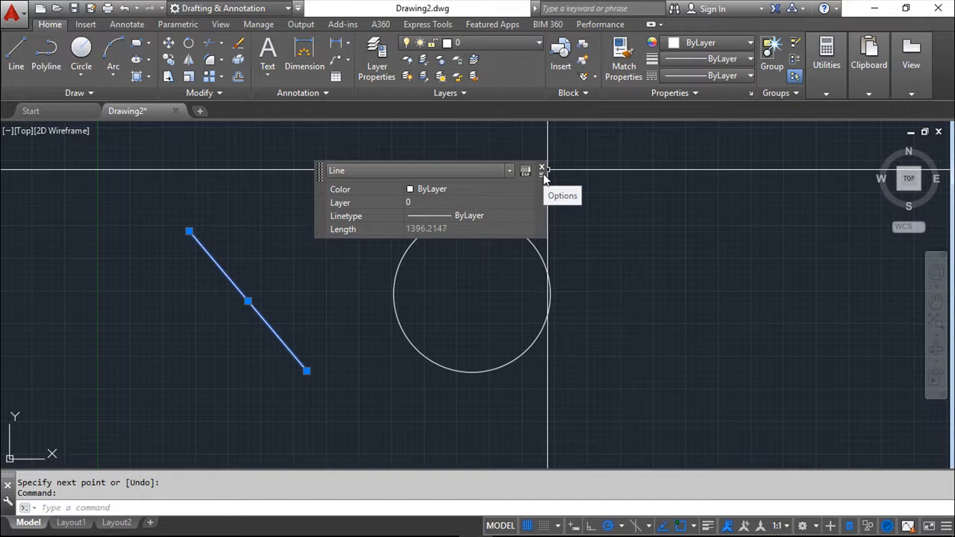
mouse_move(543, 177)
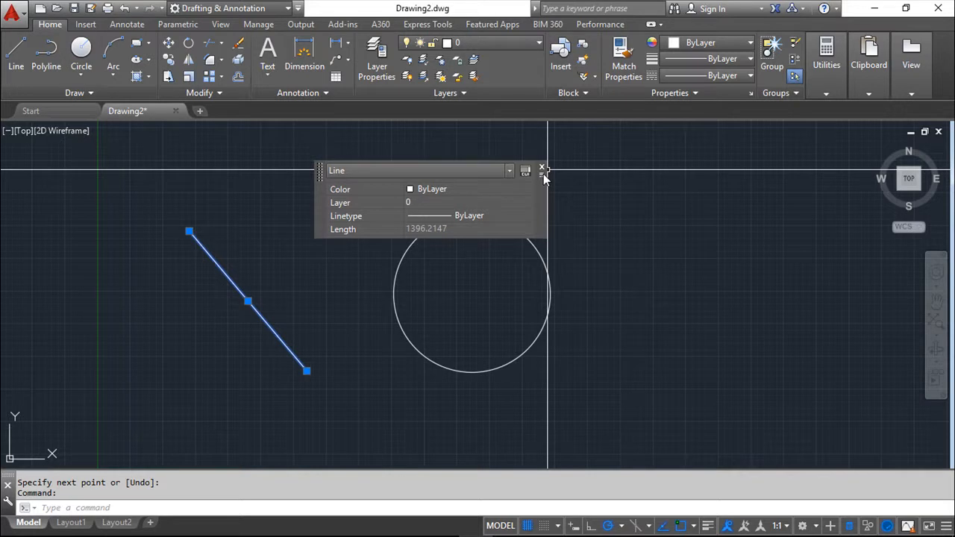
mouse_move(468, 200)
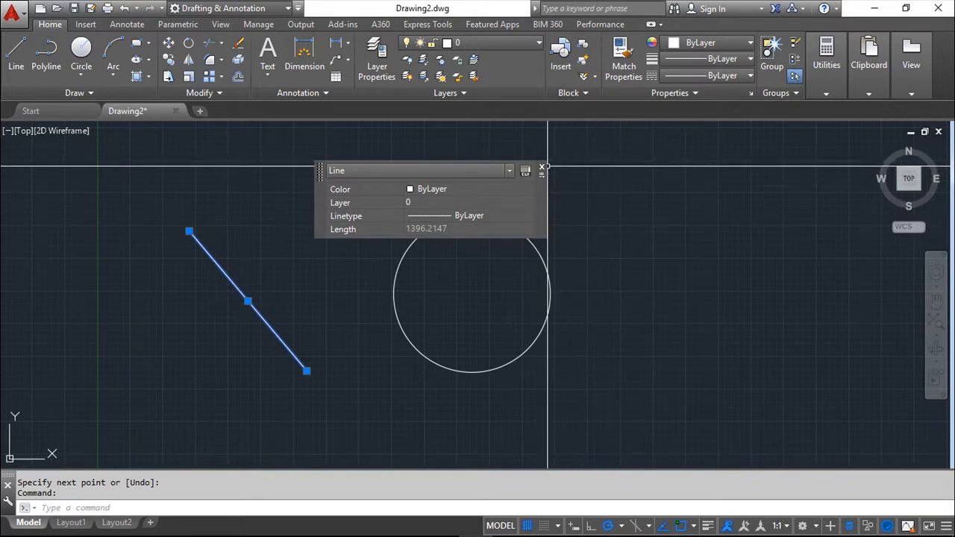
mouse_move(544, 167)
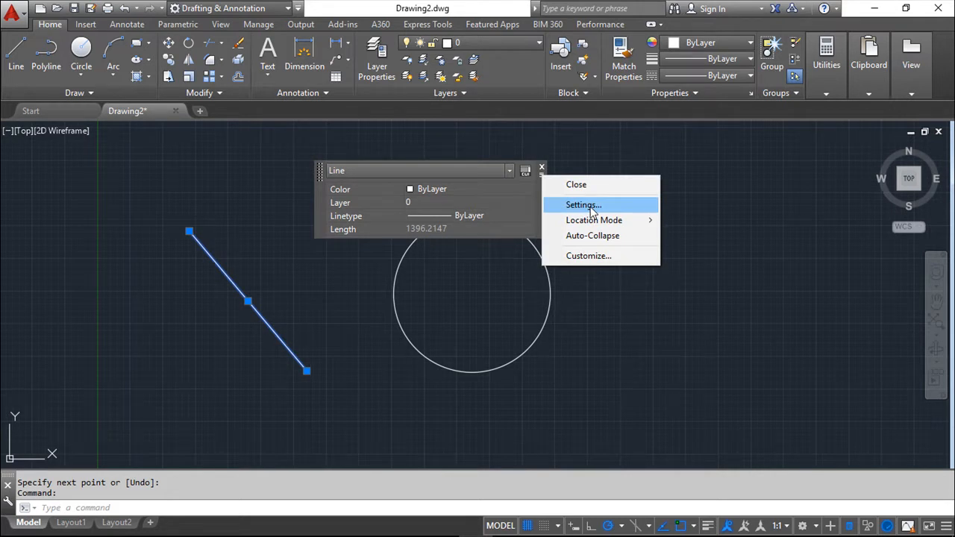
mouse_move(597, 256)
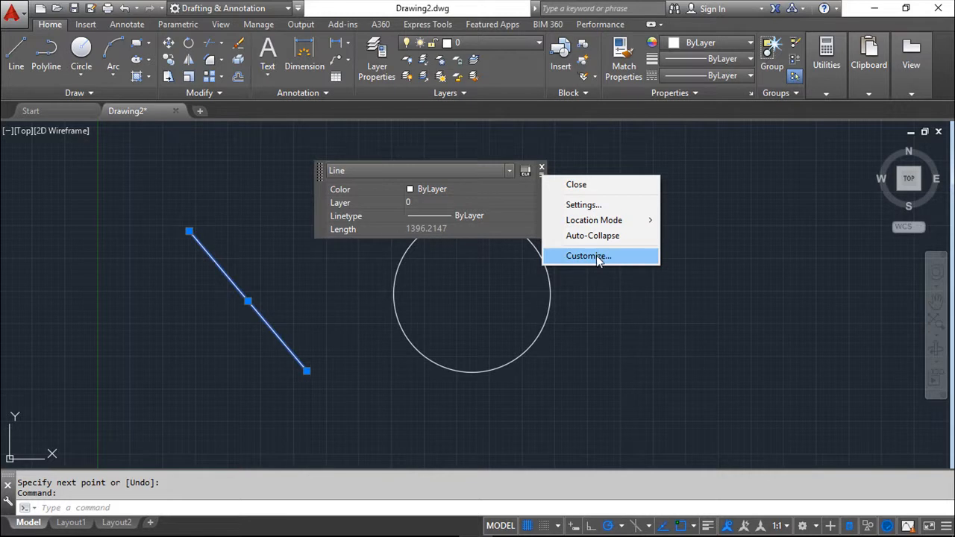
mouse_move(360, 217)
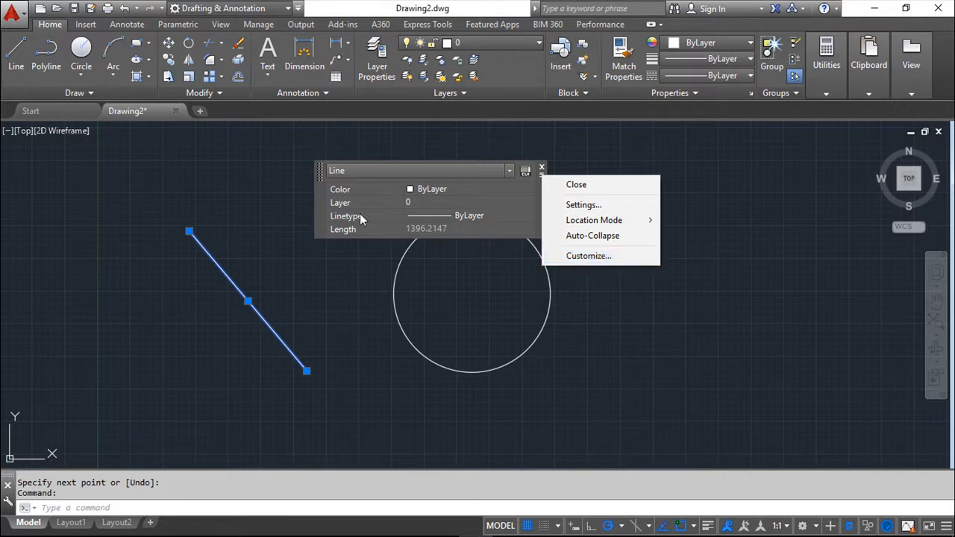
mouse_move(500, 189)
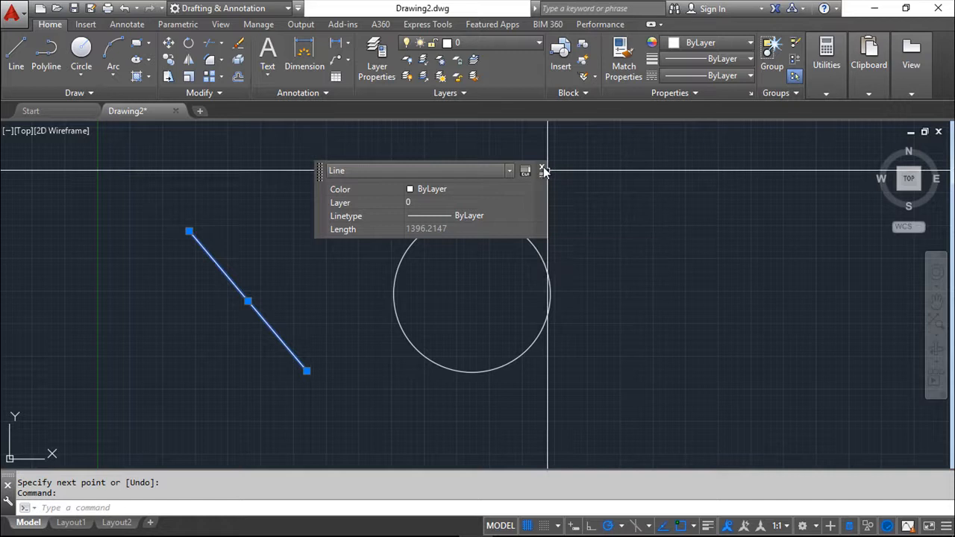
left_click(542, 170)
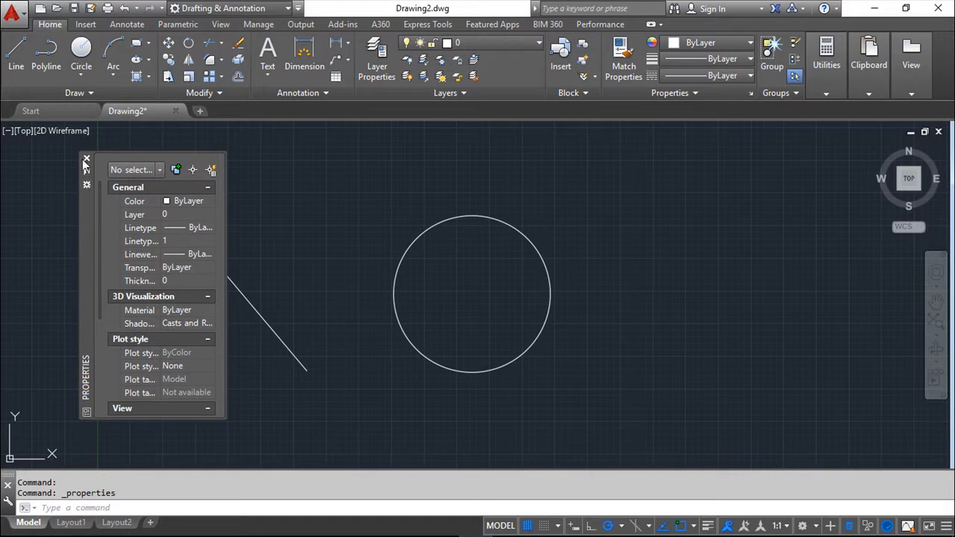
mouse_move(86, 184)
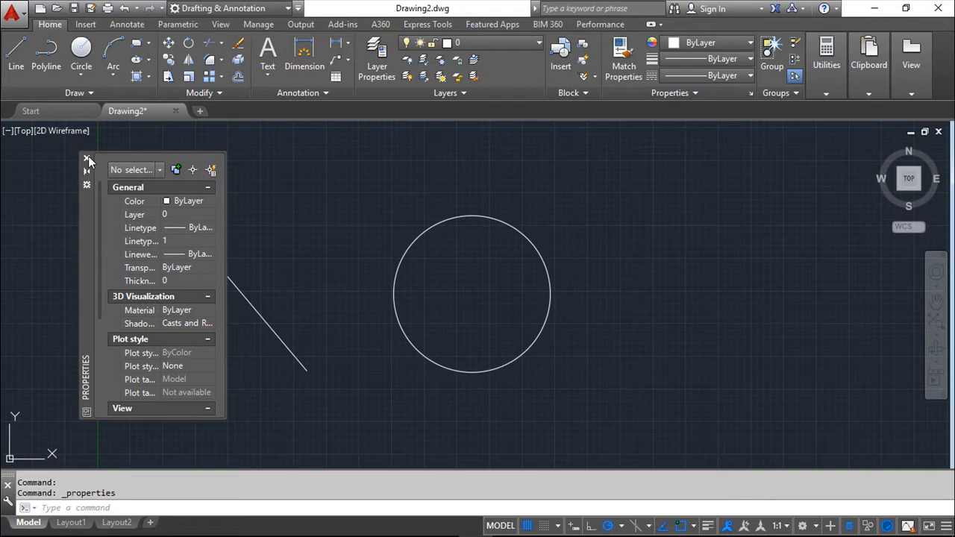
mouse_move(87, 159)
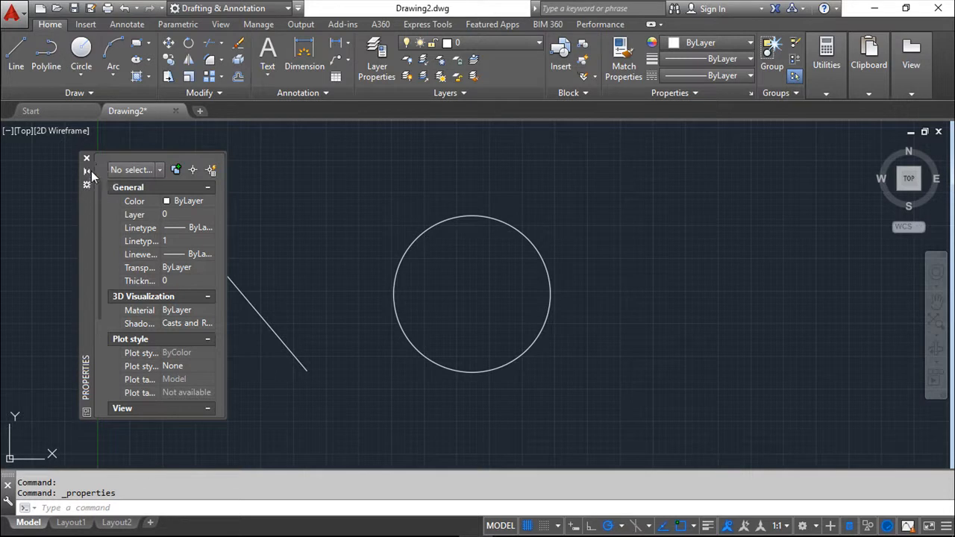
mouse_move(87, 173)
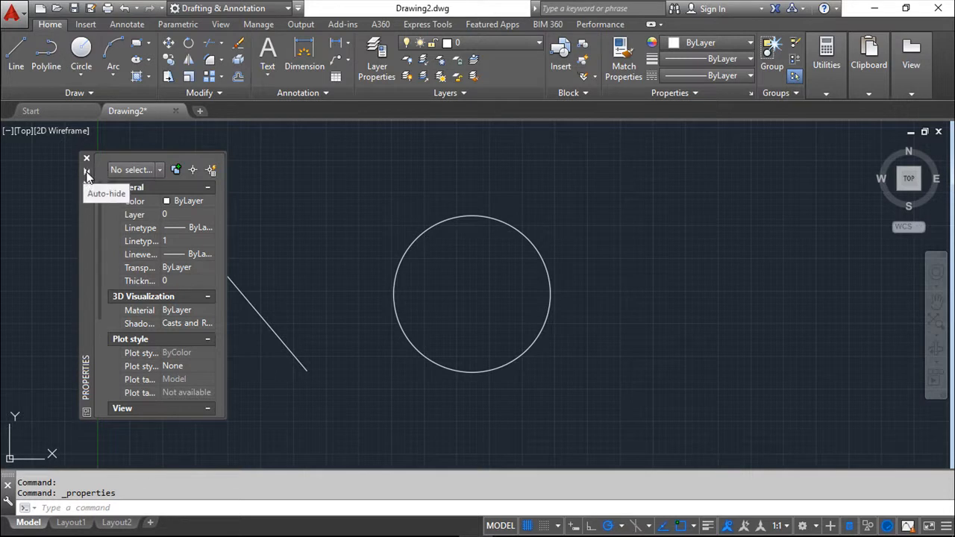
Step: Open the Properties palette's title-bar options menu (Move, Size, Allow Docking, Anchor)
left_click(87, 170)
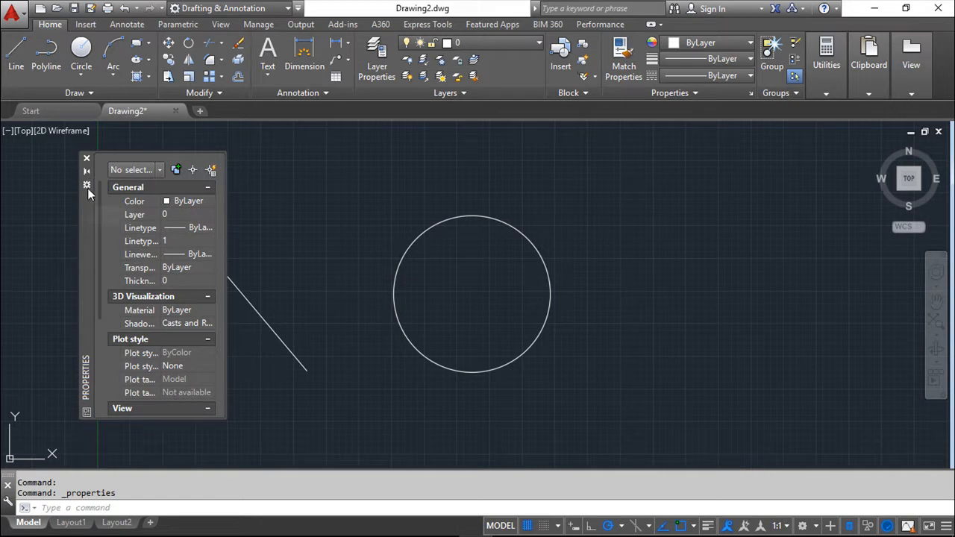
mouse_move(86, 185)
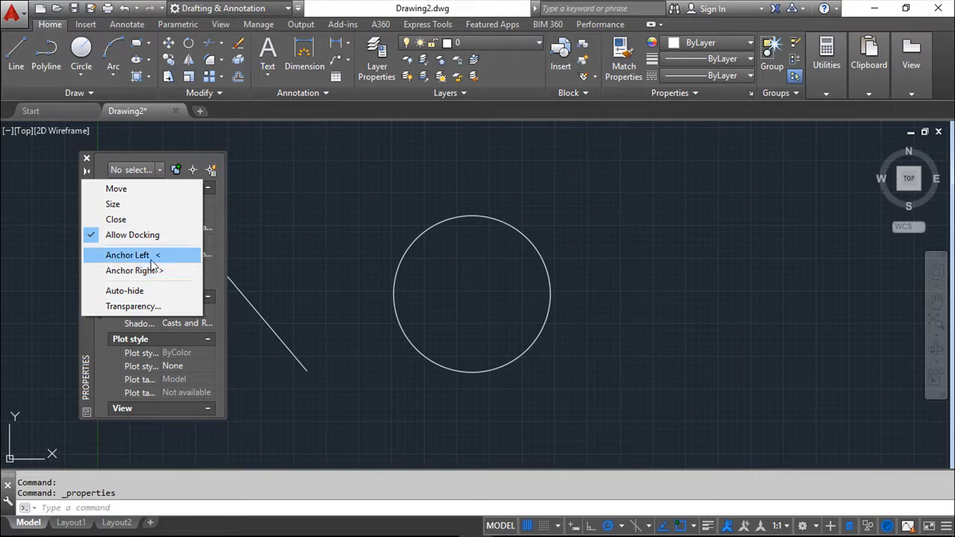
Step: Dock the Properties palette on the left, then drag it back out to float
left_click(127, 255)
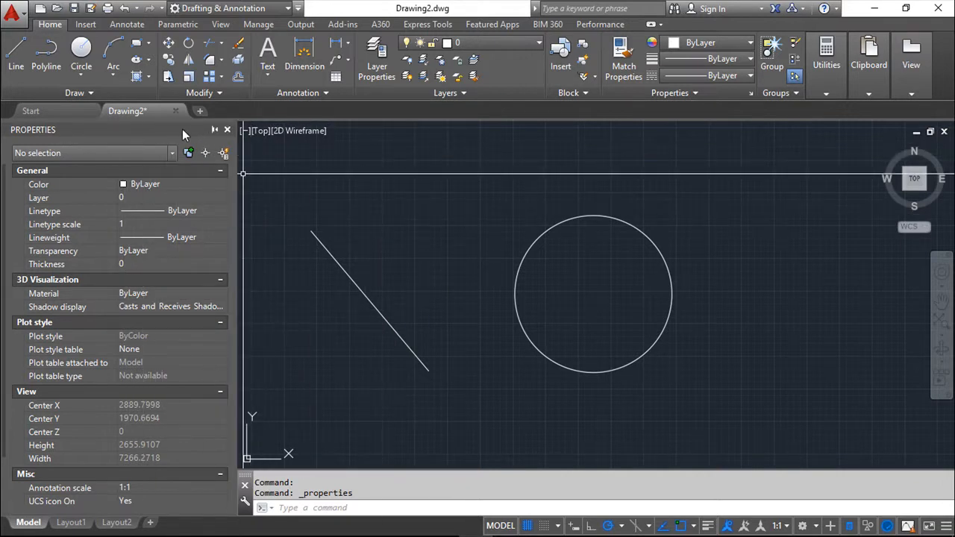
mouse_move(34, 130)
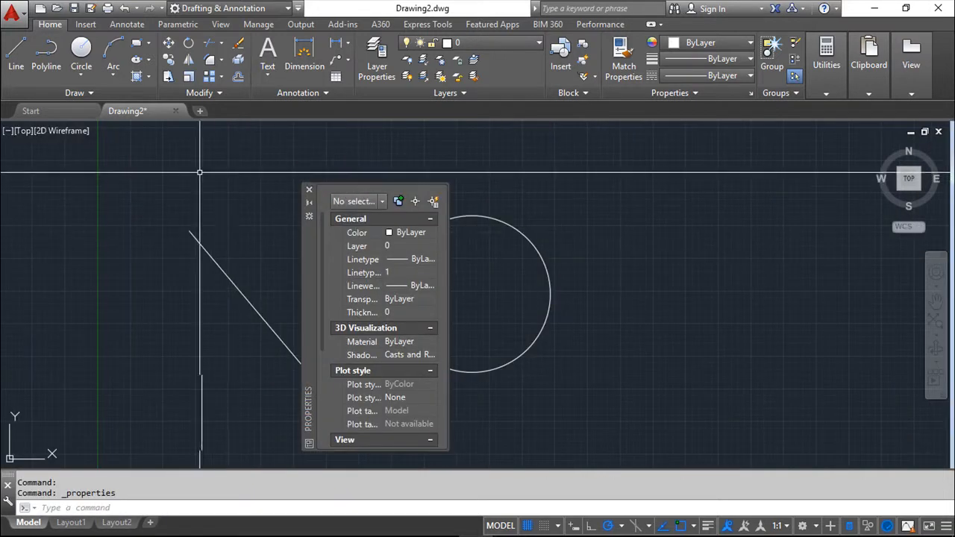
left_click_drag(373, 200, 231, 185)
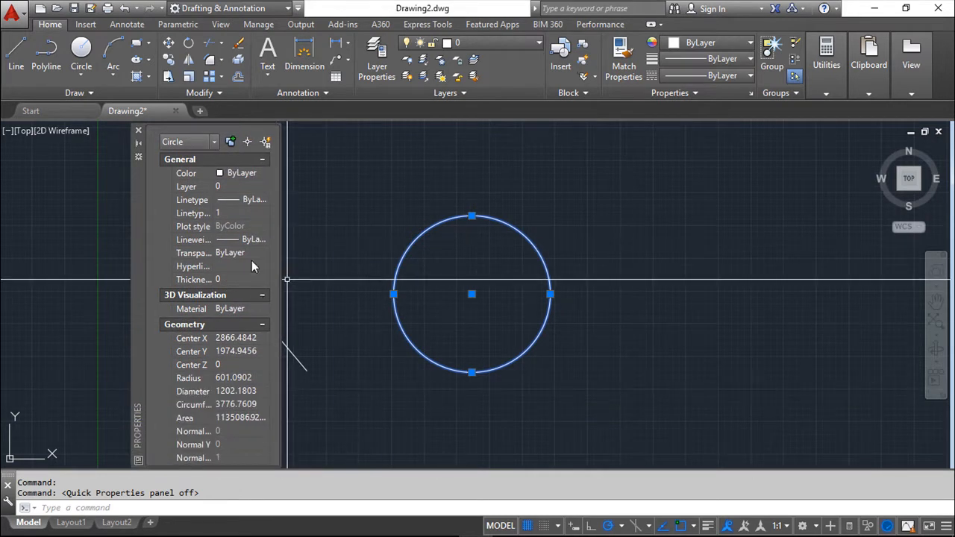
mouse_move(220, 159)
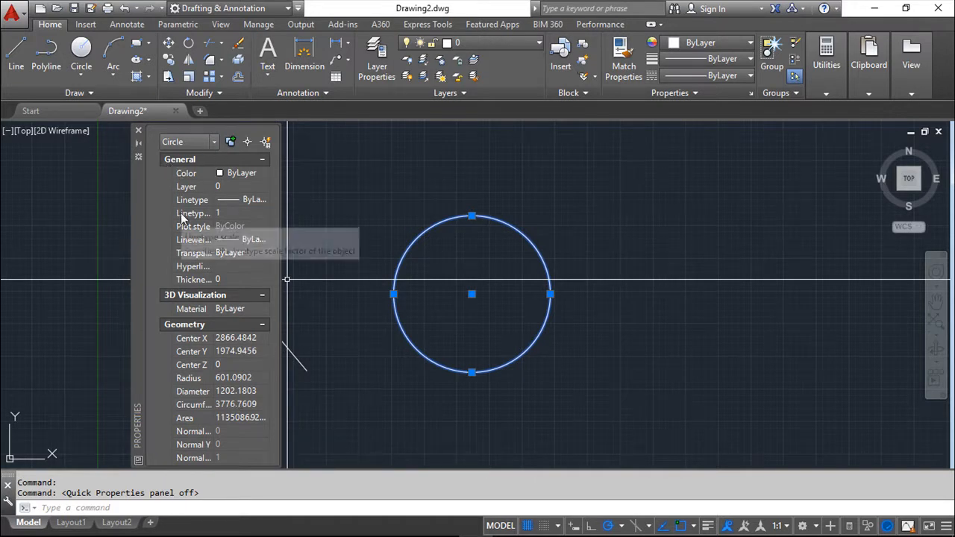
mouse_move(193, 173)
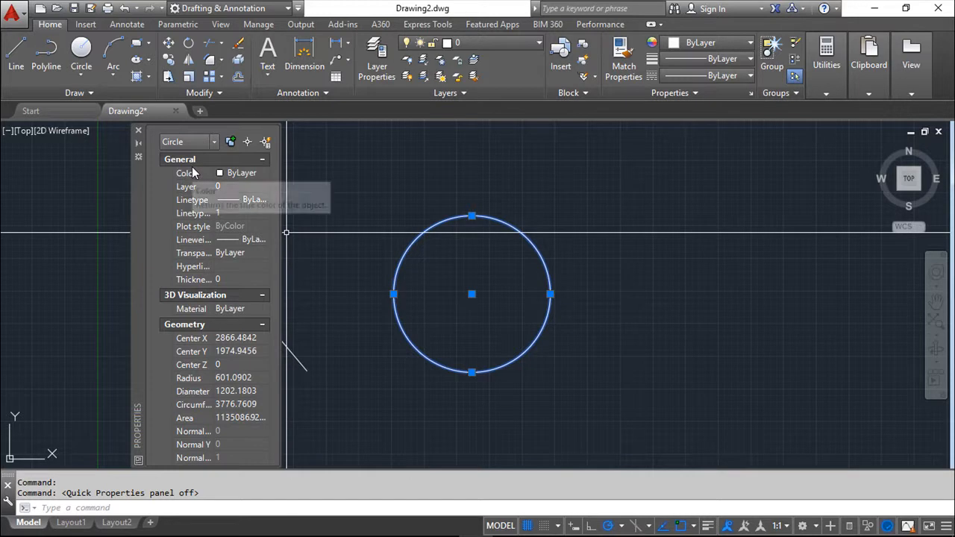
mouse_move(229, 309)
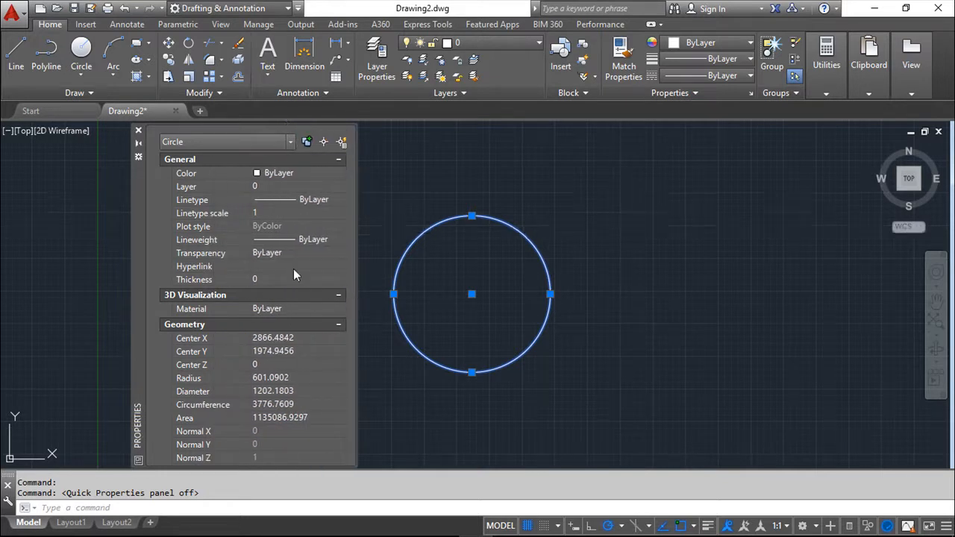
mouse_move(221, 182)
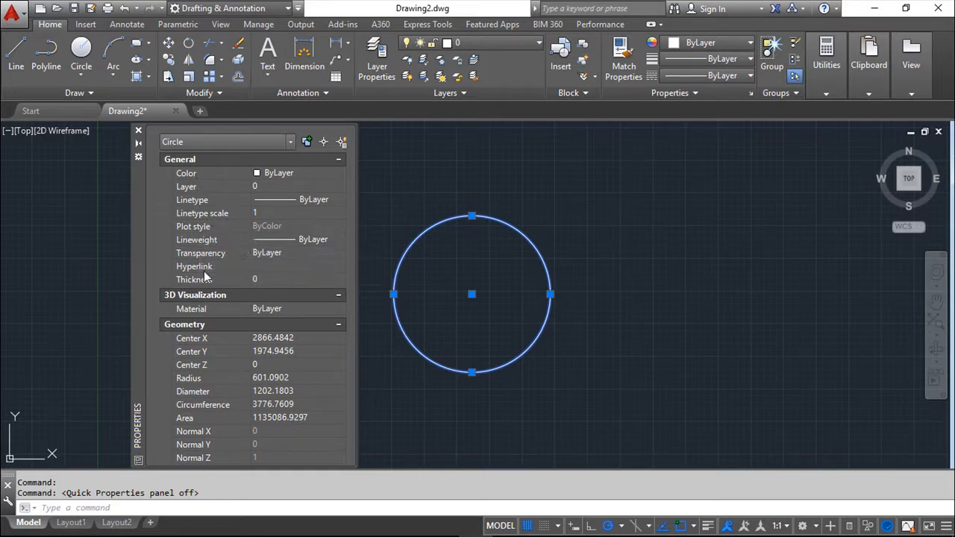
mouse_move(163, 359)
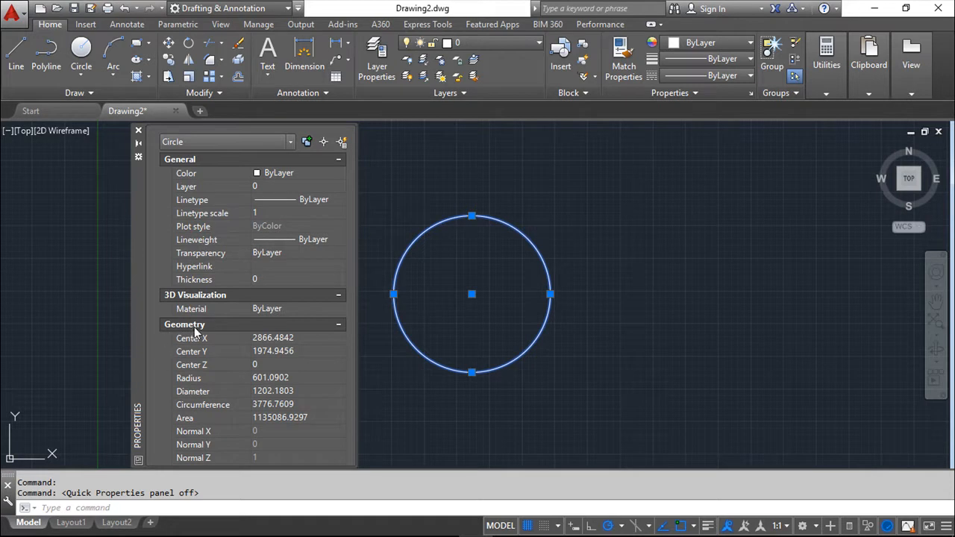
mouse_move(205, 373)
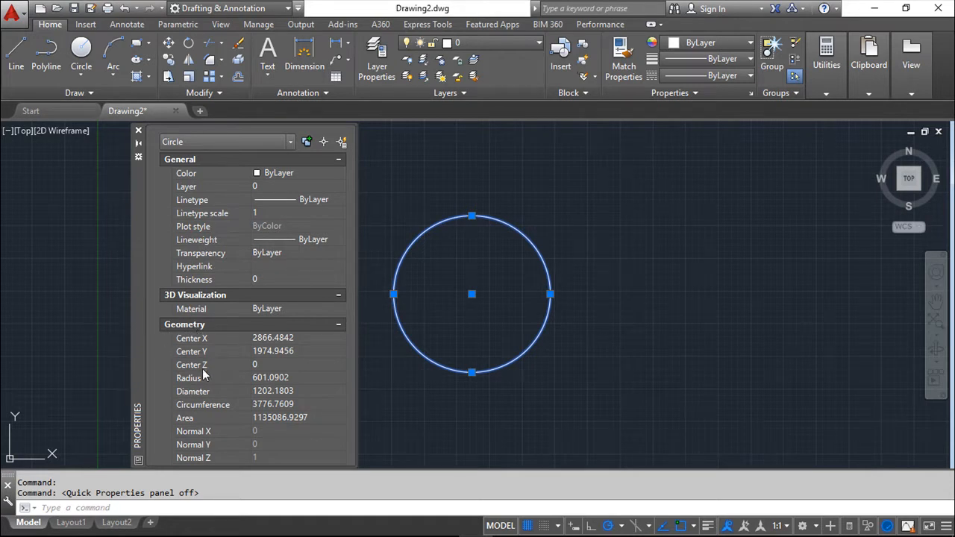
mouse_move(207, 426)
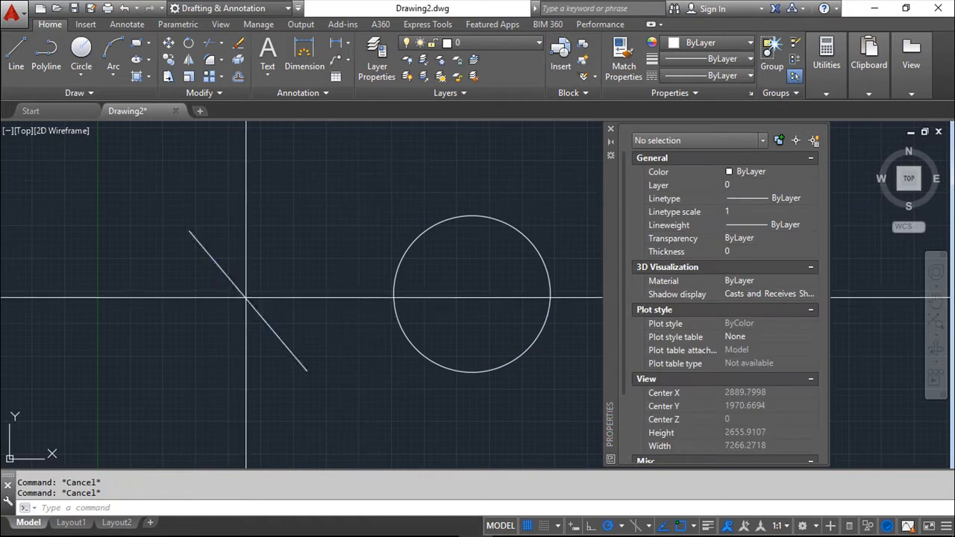
Step: Select the diagonal line to view its geometry, then close the Properties palette
left_click(249, 302)
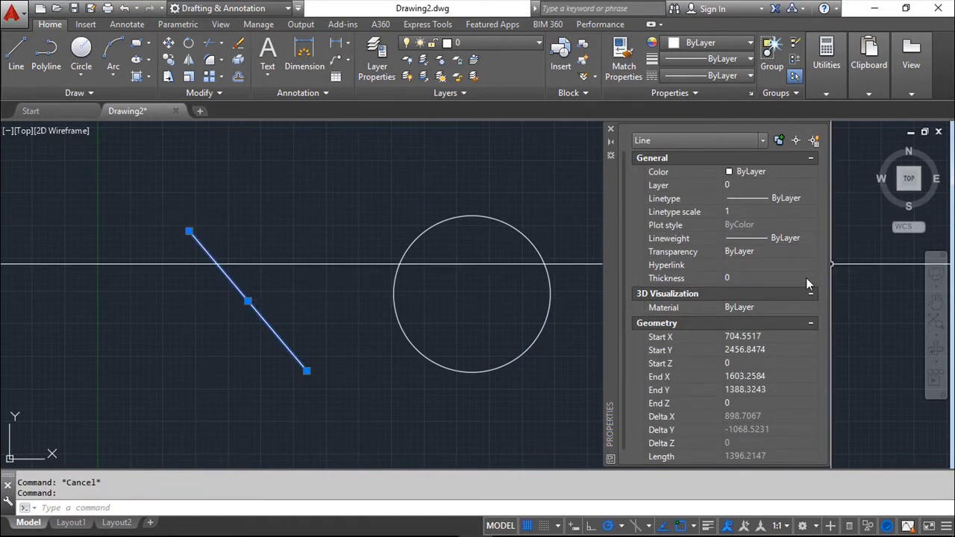
mouse_move(684, 349)
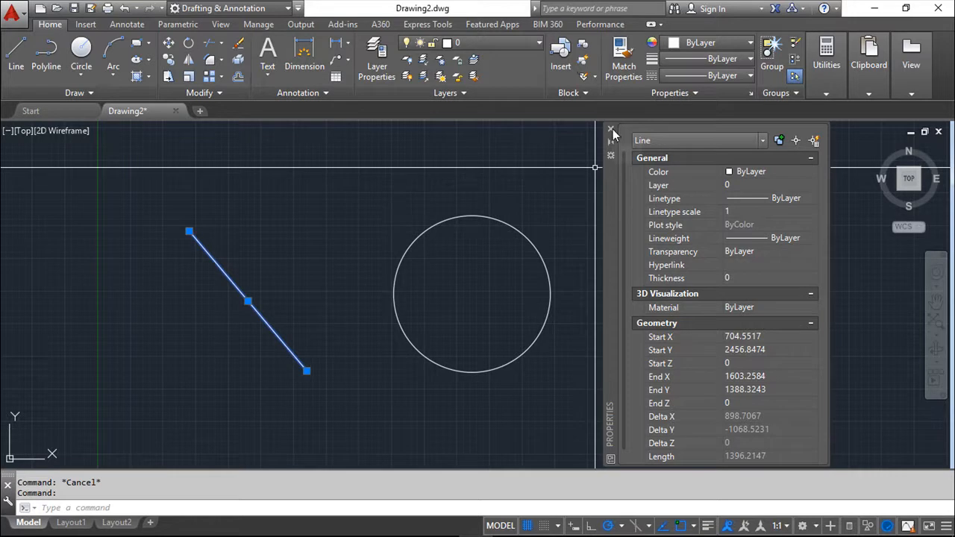
left_click(610, 132)
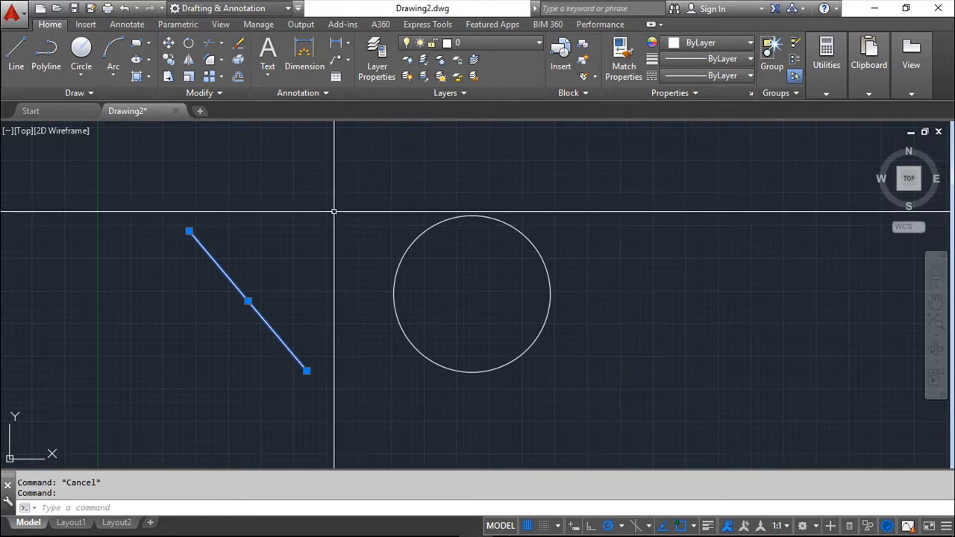